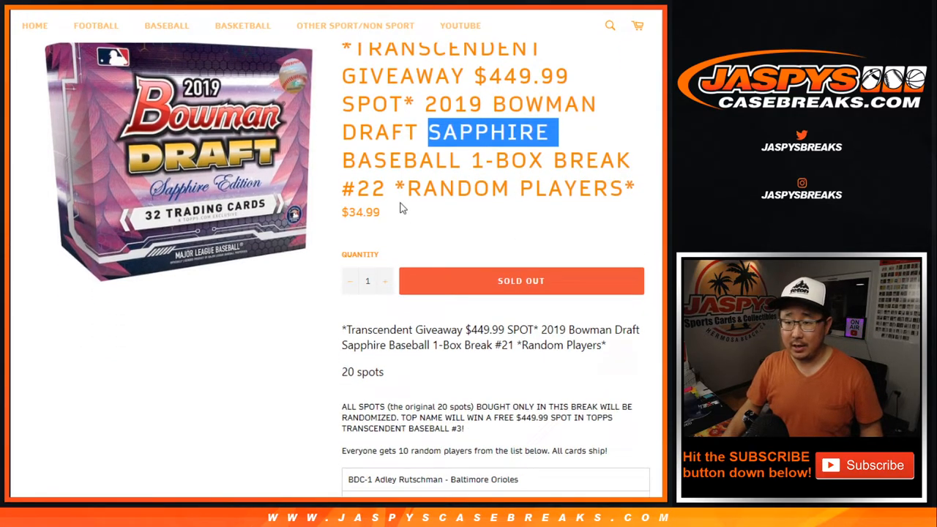
Step: Review the break #22 listing and highlight the 'top name will win' rule
{"action": "scroll", "scroll_direction": "down", "scroll_amount": 3}
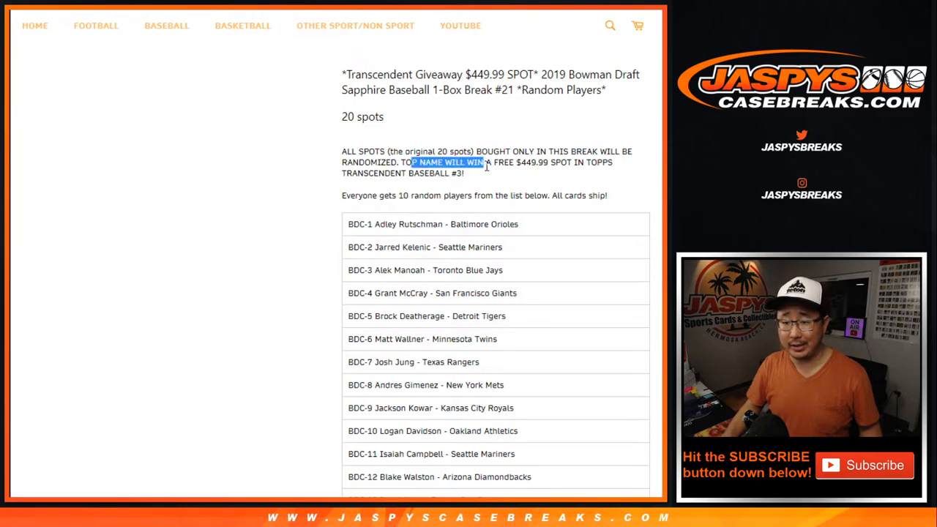
{"action": "left_click_drag", "start_coordinate": [415, 161], "coordinate": [464, 173]}
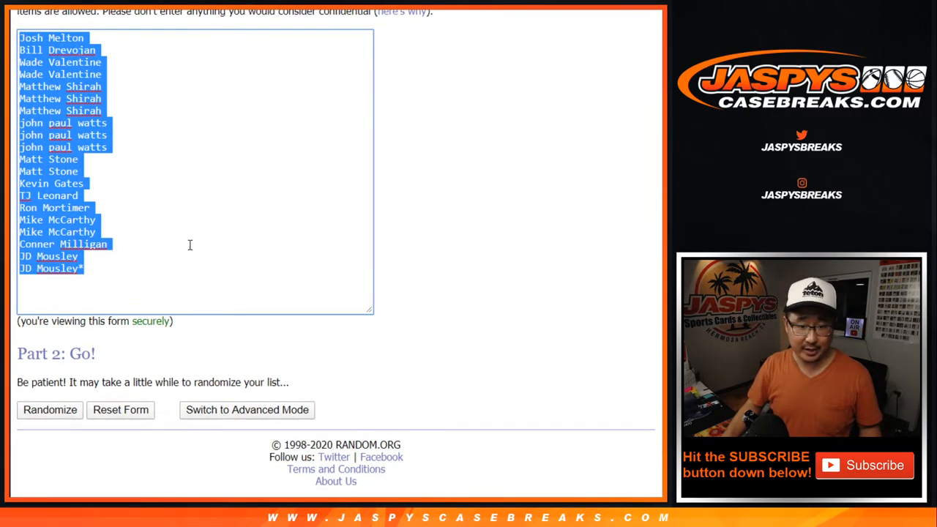
Step: Enter the 20 breaker names into the List Randomizer's Part 1 box
{"action": "left_click", "coordinate": [114, 270]}
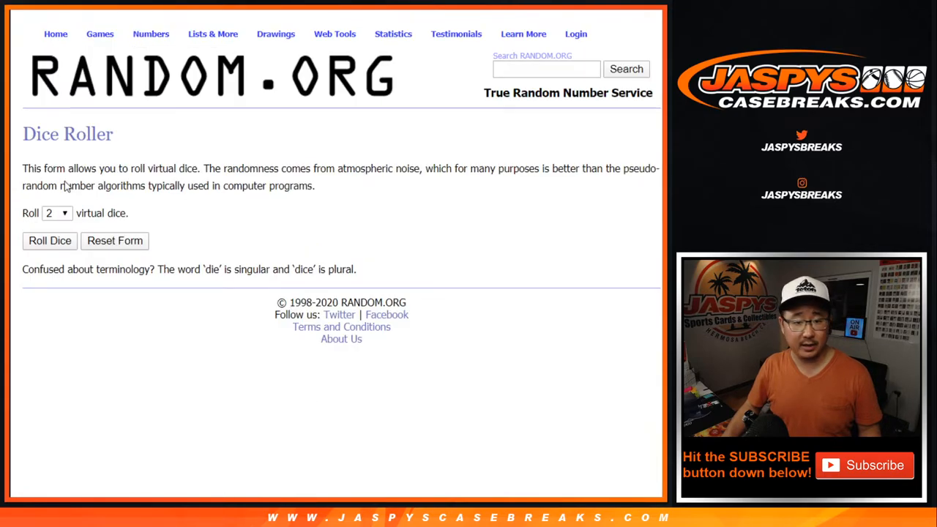
{"action": "left_click", "coordinate": [50, 240]}
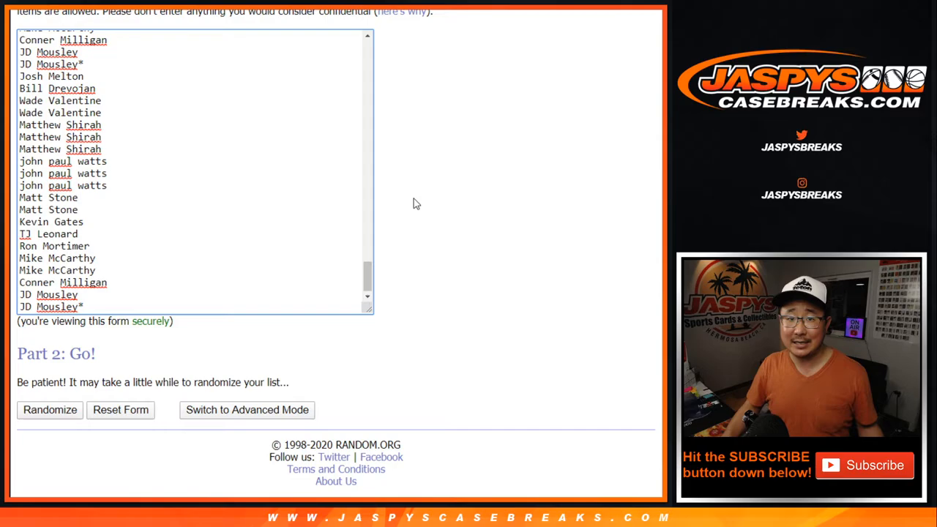
Step: Randomize the breaker names and re-shuffle until the list reads randomized 9 times
{"action": "left_click", "coordinate": [50, 409]}
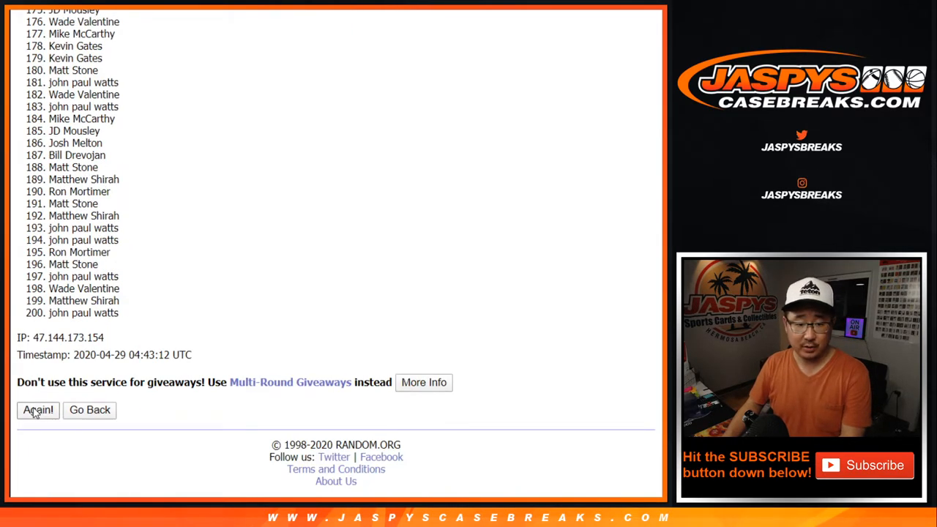
{"action": "left_click", "coordinate": [38, 409]}
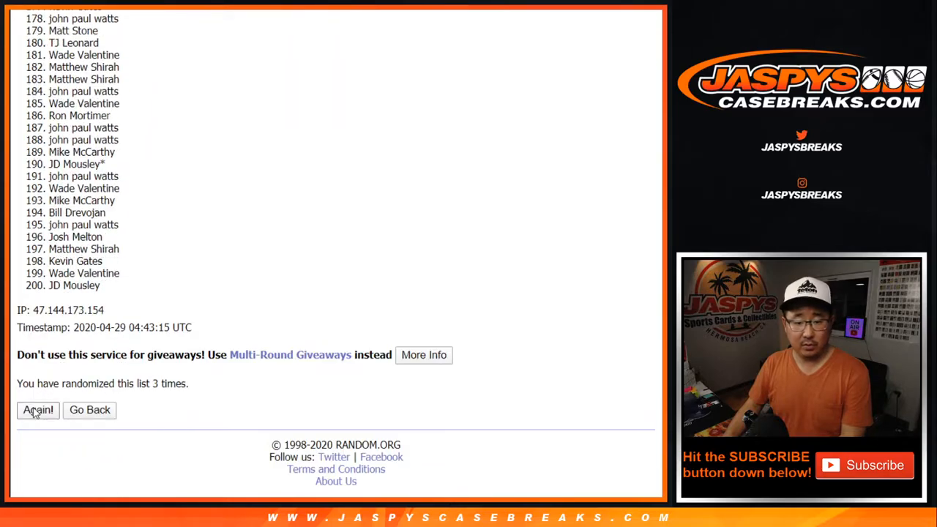
{"action": "left_click", "coordinate": [38, 409]}
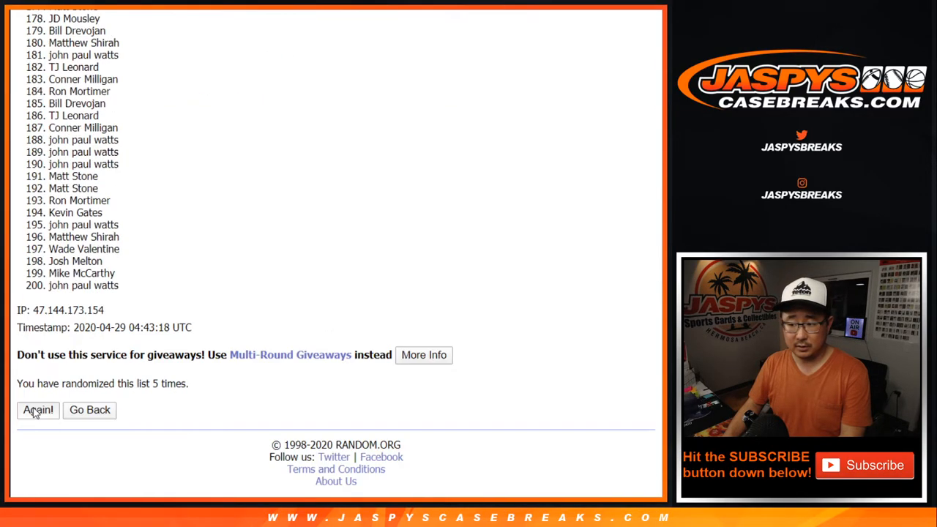
{"action": "left_click", "coordinate": [38, 410]}
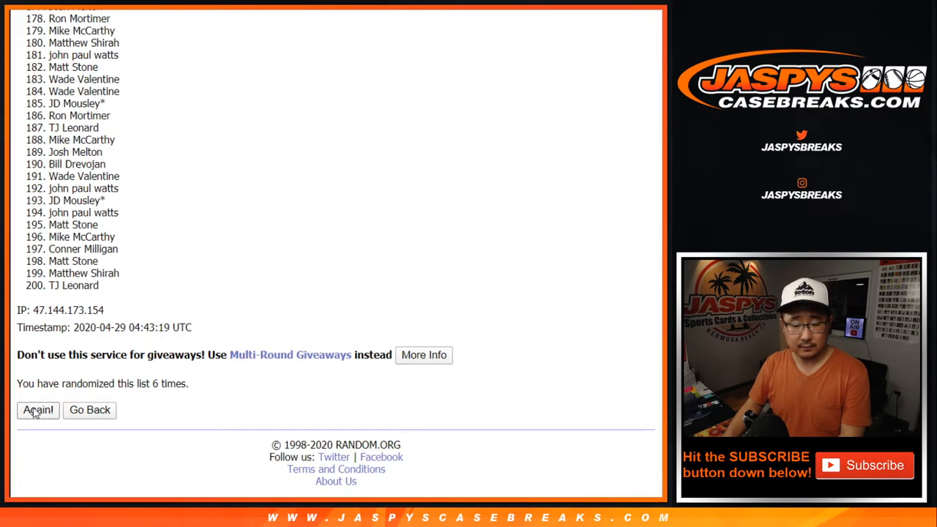
{"action": "left_click", "coordinate": [38, 410]}
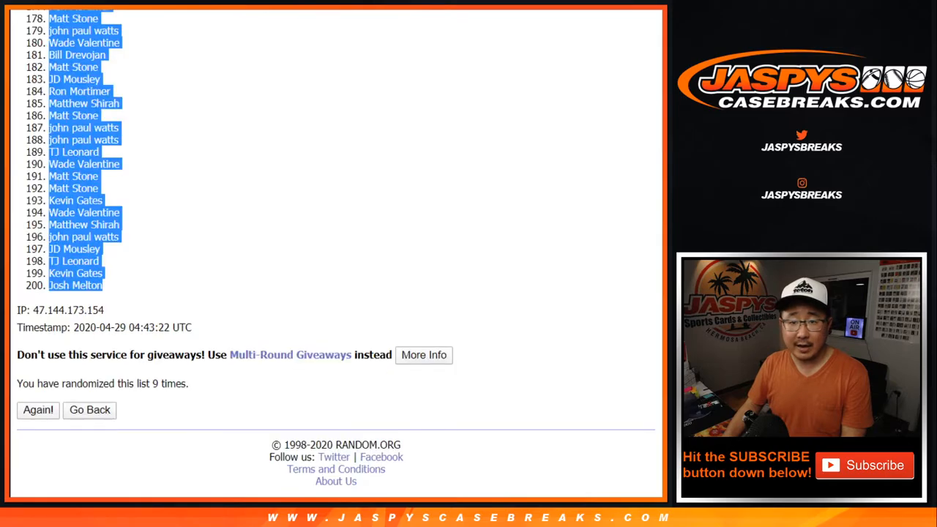
Step: Enter the 200 Bowman Draft players and re-shuffle until randomized 7 times
{"action": "left_click", "coordinate": [90, 410]}
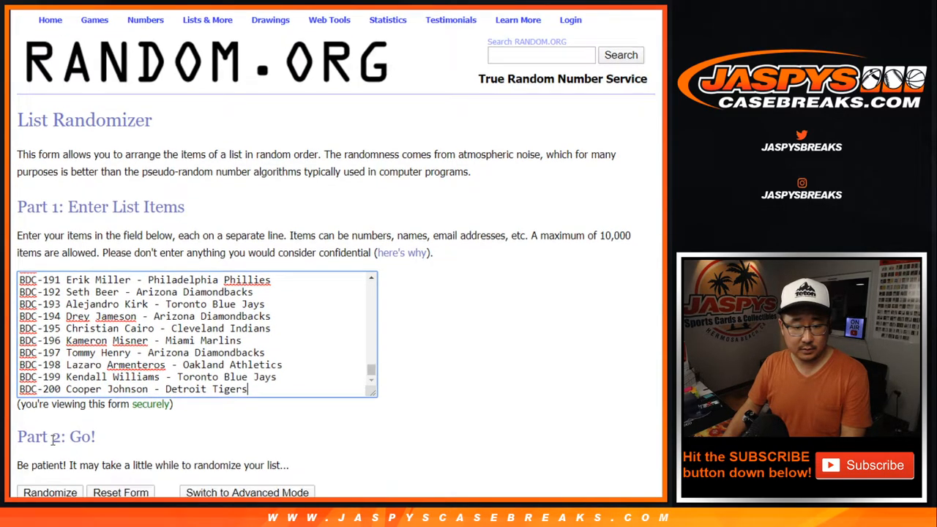
{"action": "left_click", "coordinate": [50, 492]}
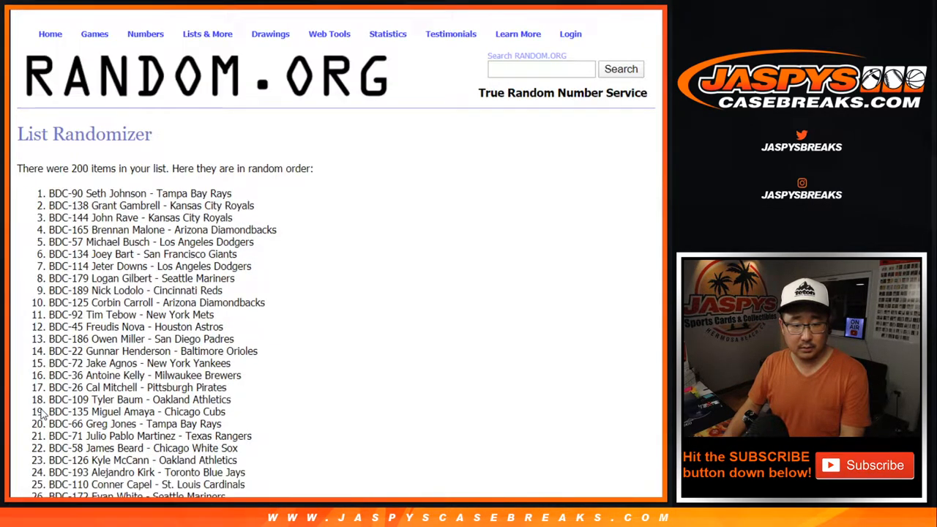
{"action": "scroll", "scroll_direction": "down", "scroll_amount": 3}
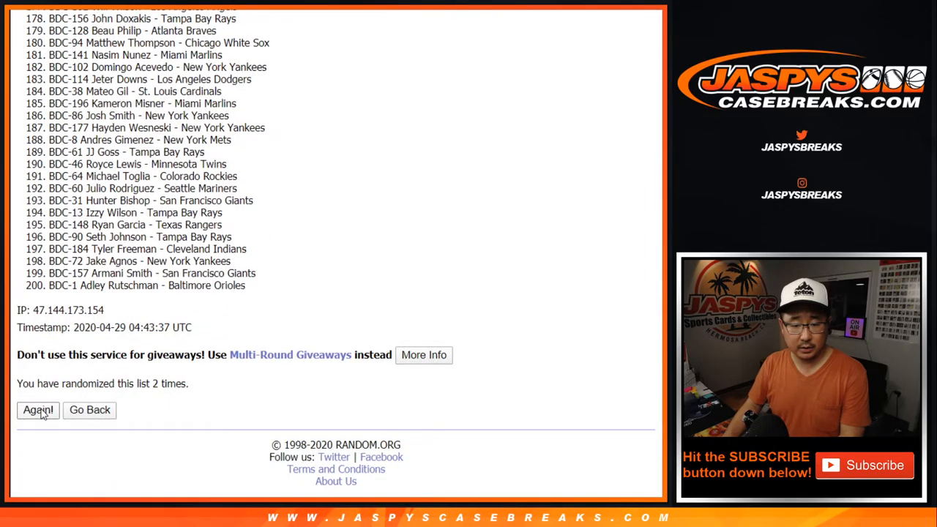
{"action": "left_click", "coordinate": [38, 410]}
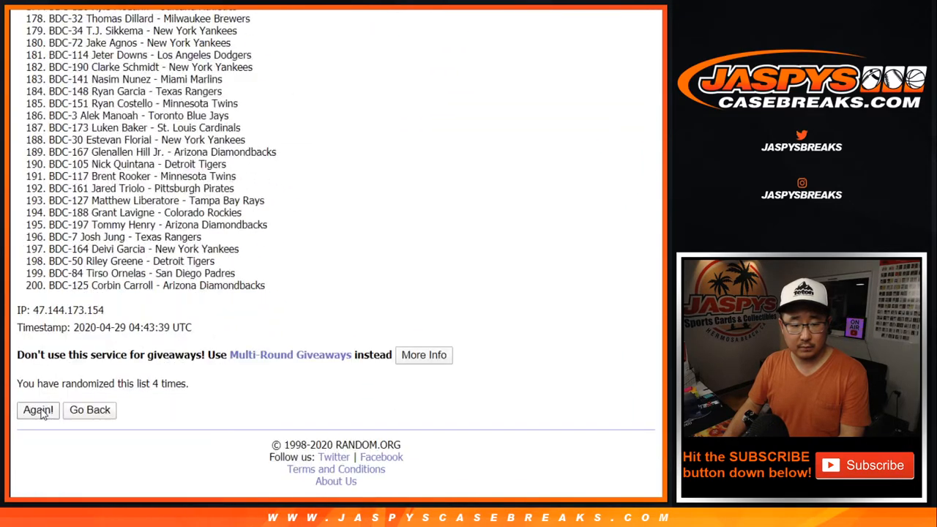
{"action": "left_click", "coordinate": [38, 409]}
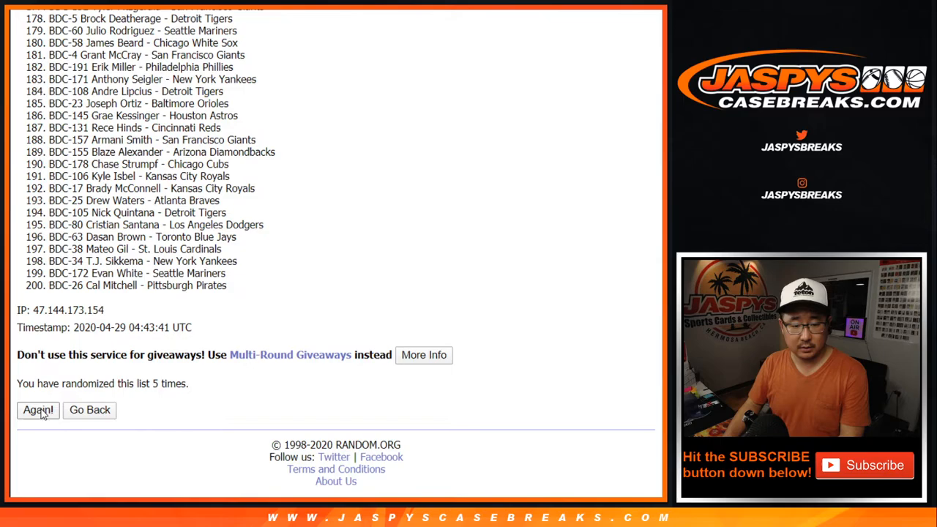
{"action": "left_click", "coordinate": [38, 410]}
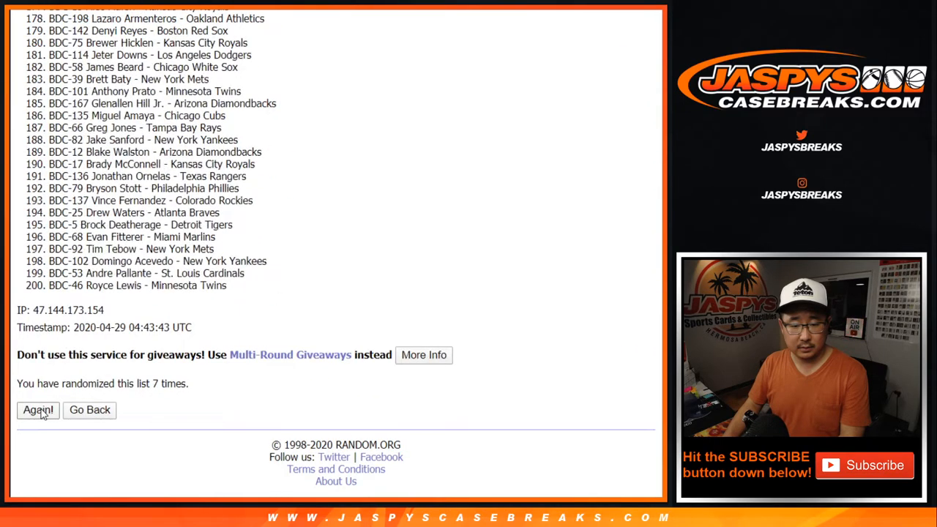
{"action": "left_click", "coordinate": [38, 410]}
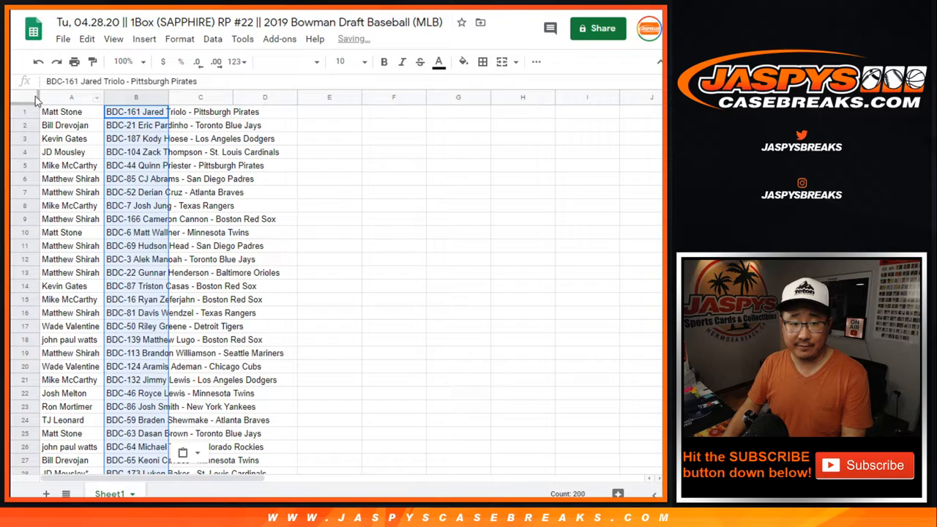
Step: Set the sheet's text to Nunito font at size 12
{"action": "left_click", "coordinate": [286, 61]}
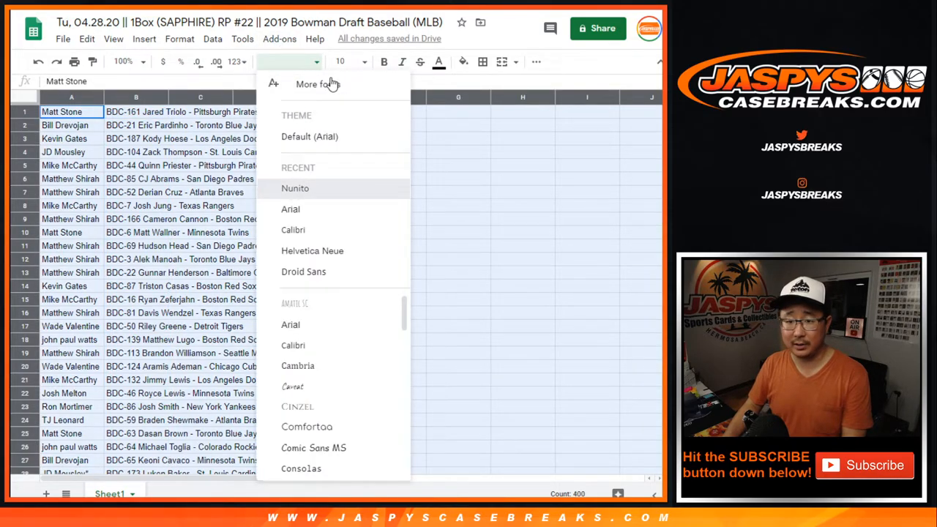
{"action": "left_click", "coordinate": [339, 61]}
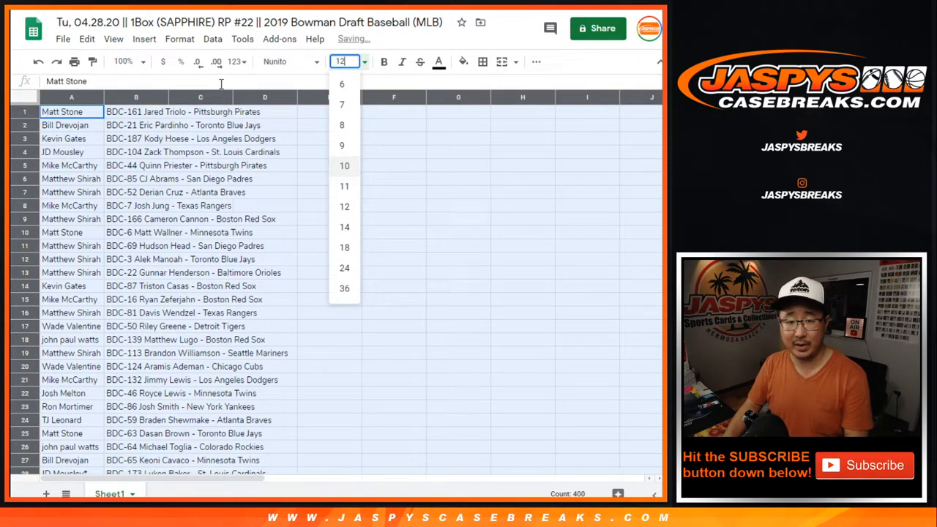
{"action": "left_click", "coordinate": [123, 61]}
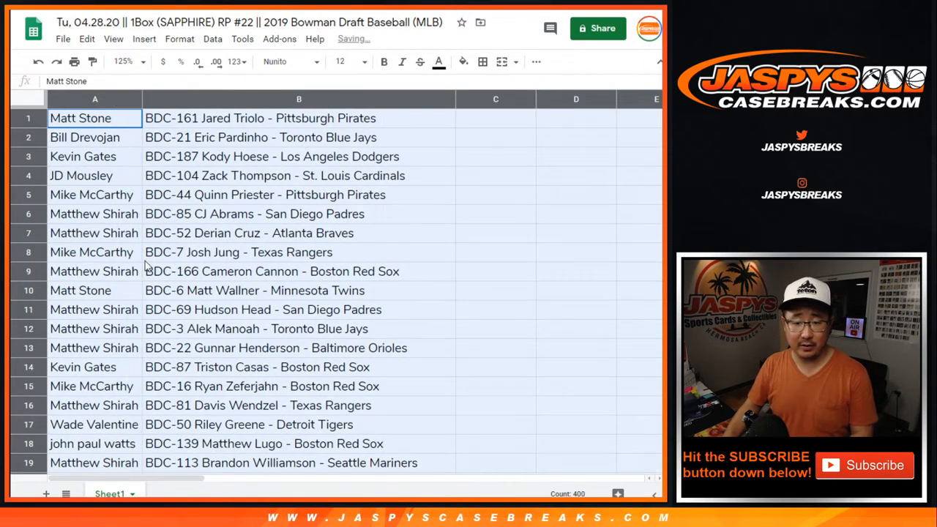
{"action": "scroll", "scroll_direction": "down", "scroll_amount": 3}
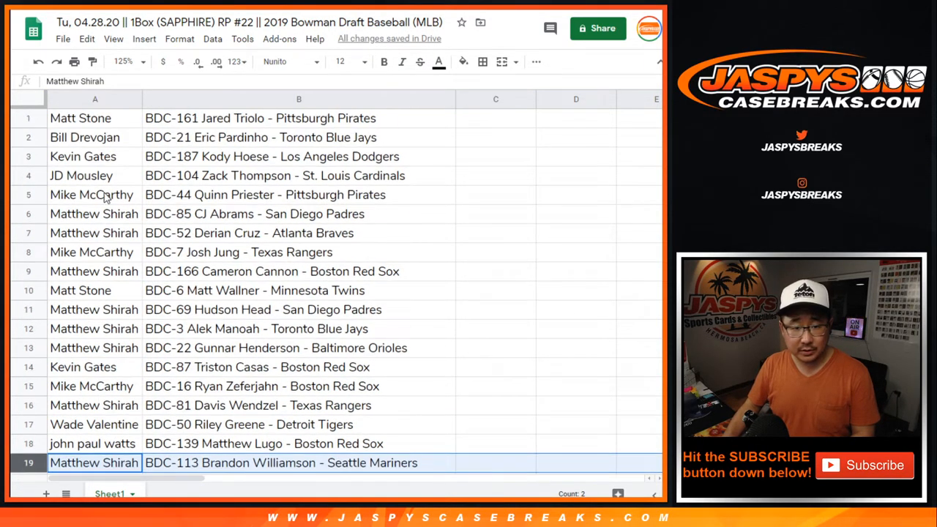
{"action": "left_click", "coordinate": [82, 155]}
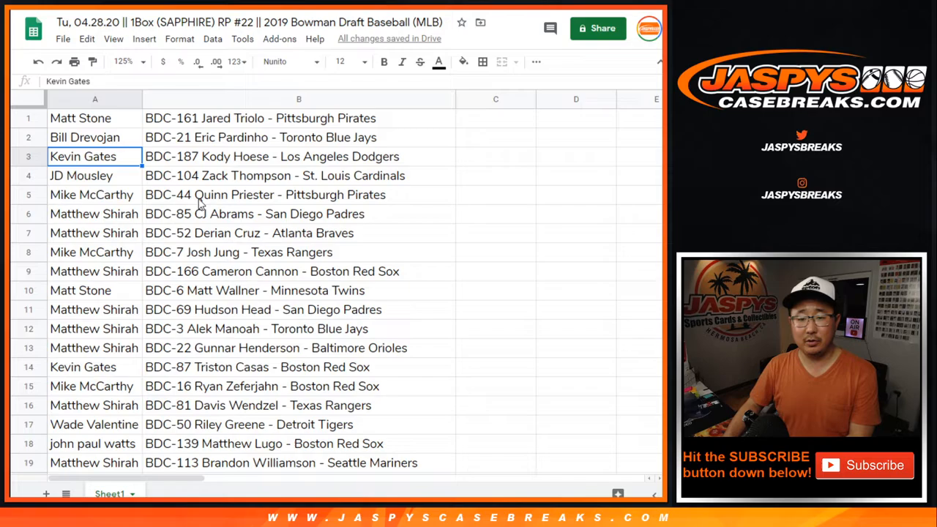
{"action": "scroll", "scroll_direction": "down", "scroll_amount": 3}
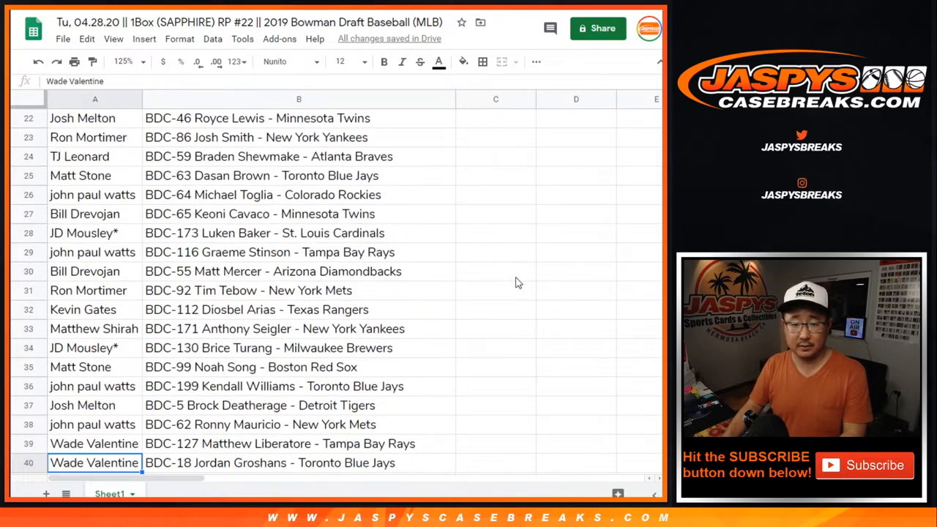
{"action": "scroll", "scroll_direction": "down", "scroll_amount": 3}
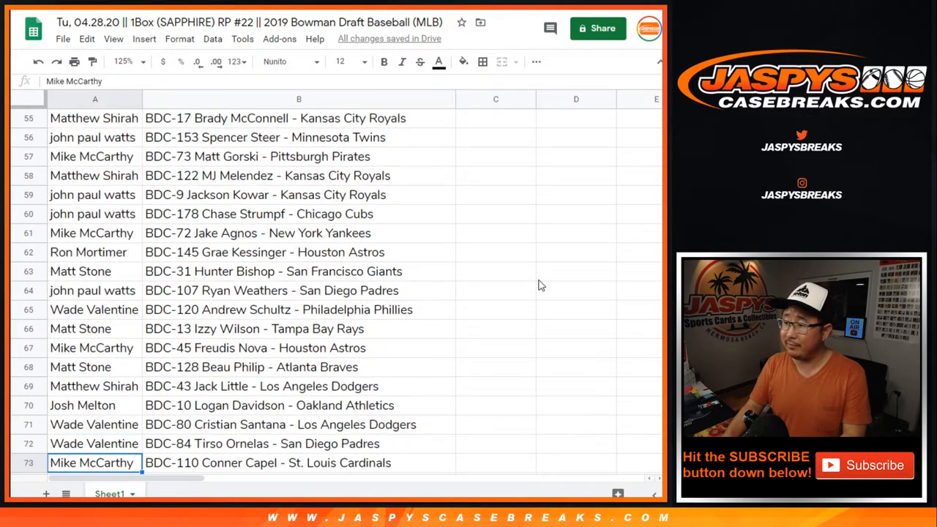
{"action": "scroll", "scroll_direction": "down", "scroll_amount": 3}
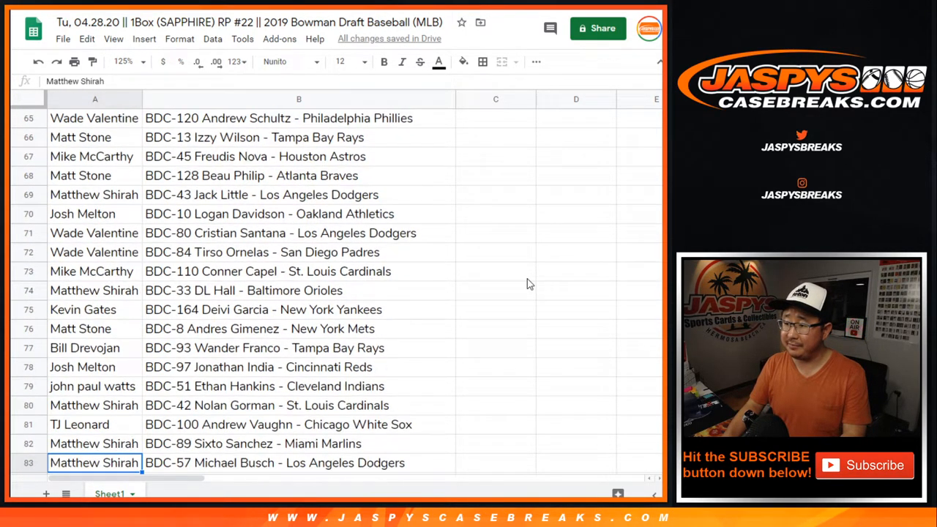
{"action": "scroll", "scroll_direction": "down", "scroll_amount": 3}
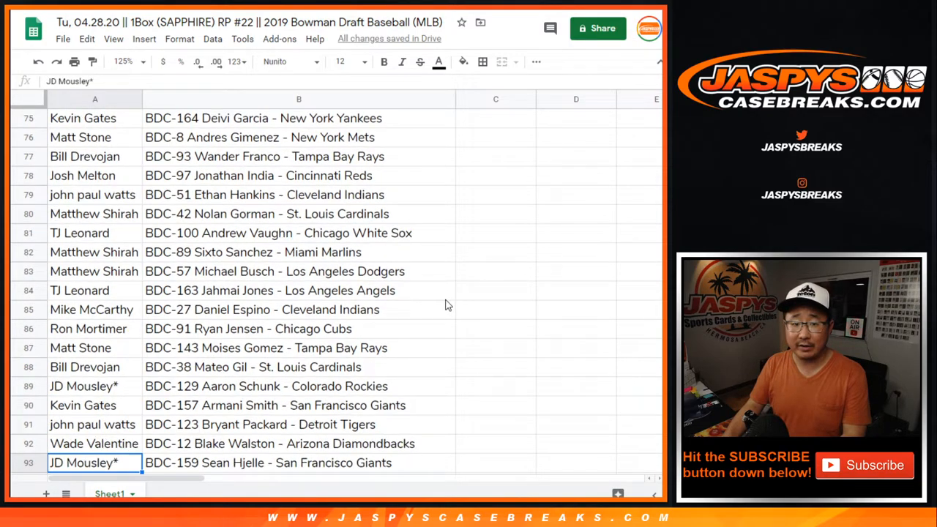
{"action": "scroll", "scroll_direction": "down", "scroll_amount": 3}
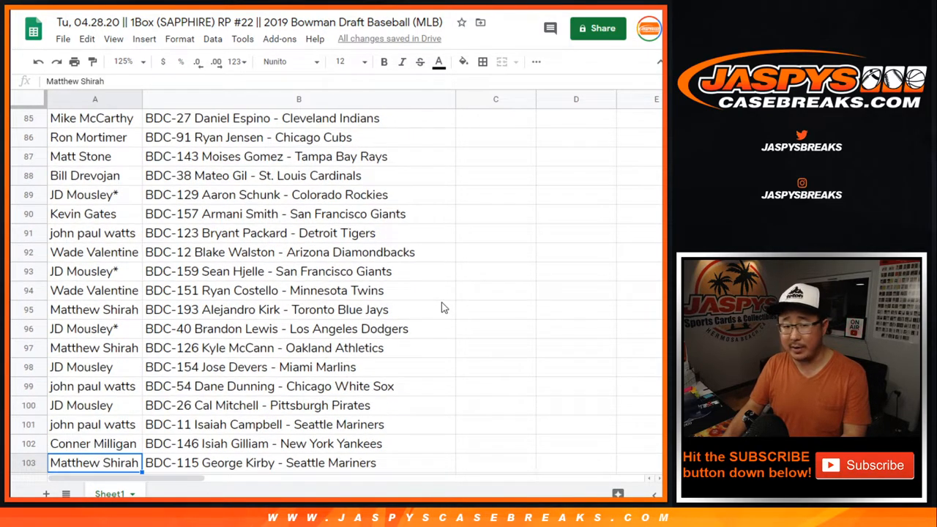
{"action": "scroll", "scroll_direction": "down", "scroll_amount": 3}
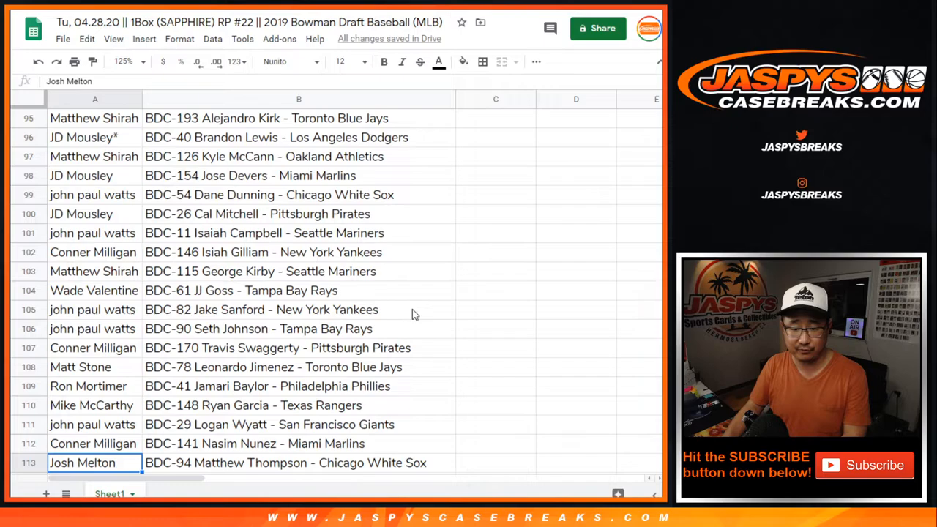
{"action": "scroll", "scroll_direction": "down", "scroll_amount": 3}
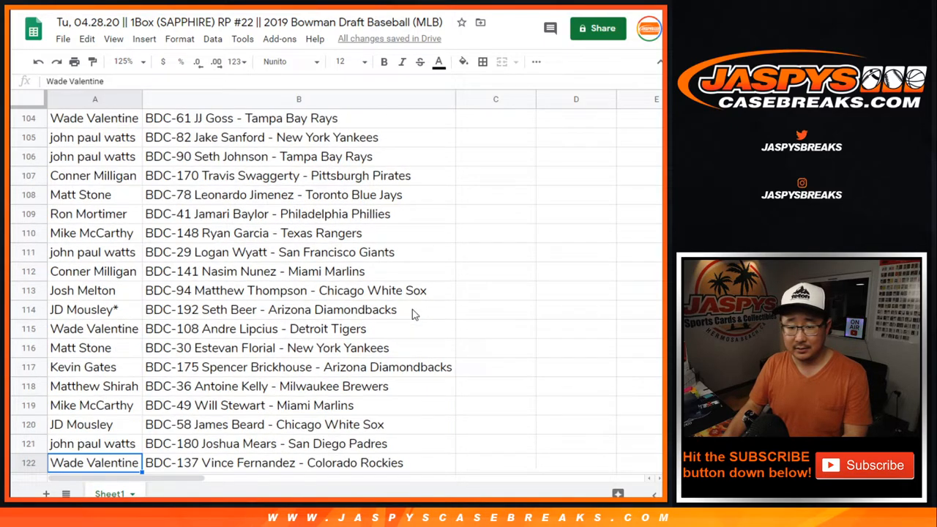
{"action": "scroll", "scroll_direction": "down", "scroll_amount": 3}
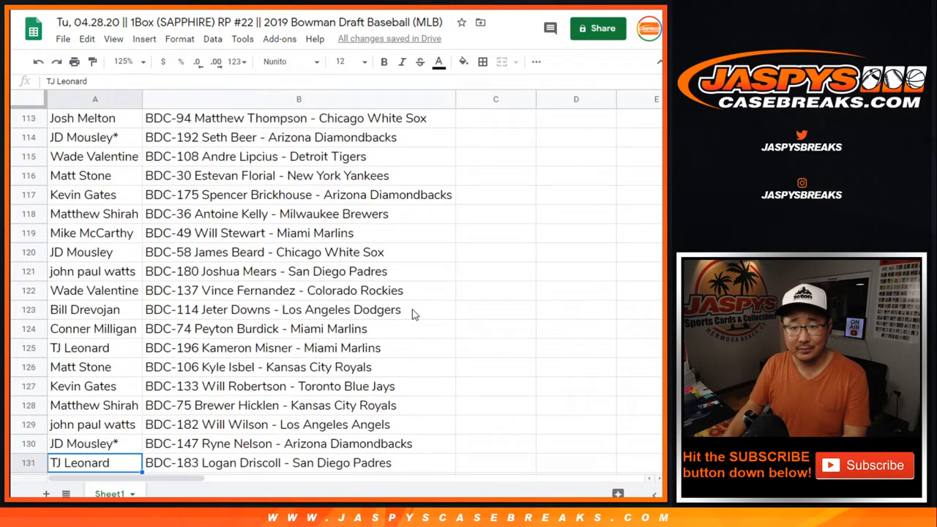
{"action": "scroll", "scroll_direction": "down", "scroll_amount": 3}
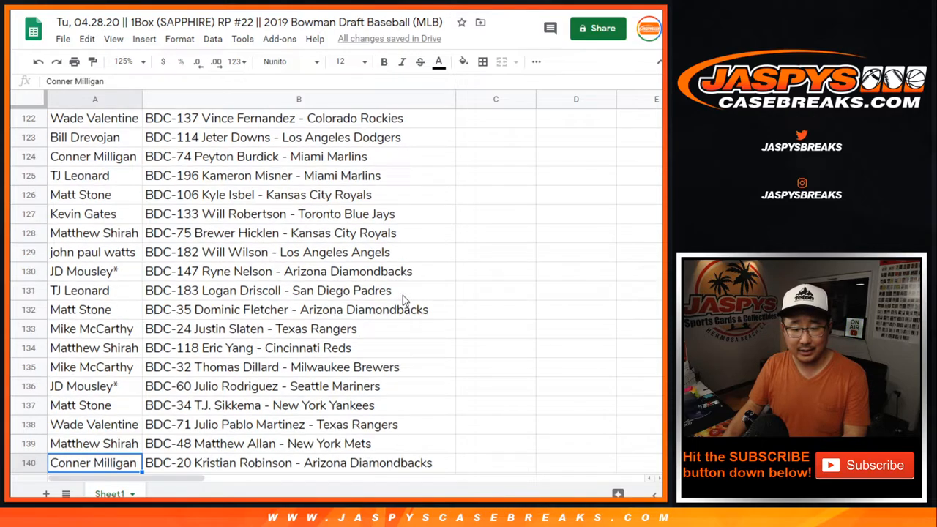
{"action": "scroll", "scroll_direction": "down", "scroll_amount": 3}
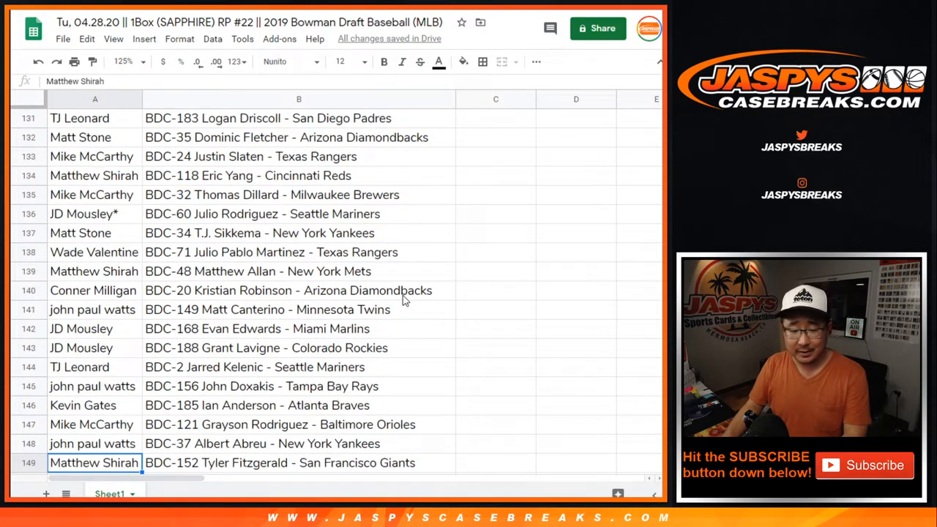
{"action": "scroll", "scroll_direction": "down", "scroll_amount": 3}
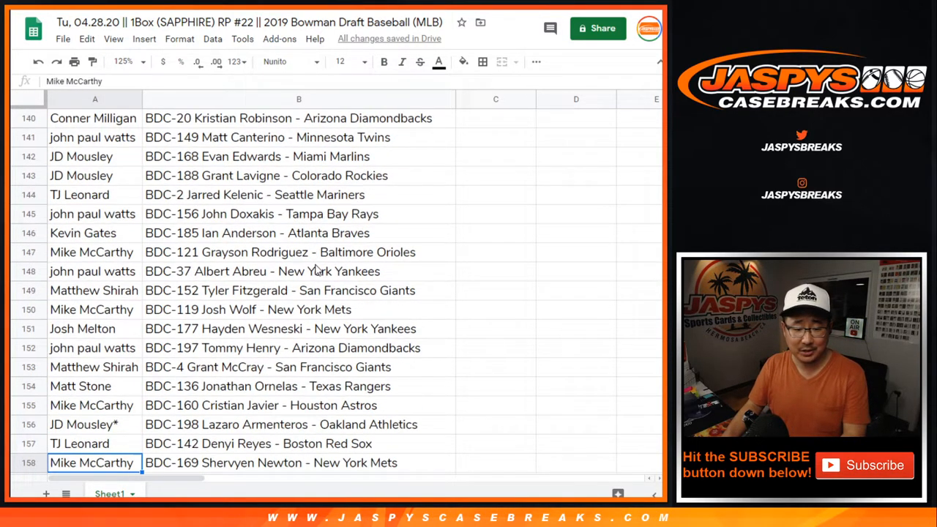
{"action": "scroll", "scroll_direction": "down", "scroll_amount": 3}
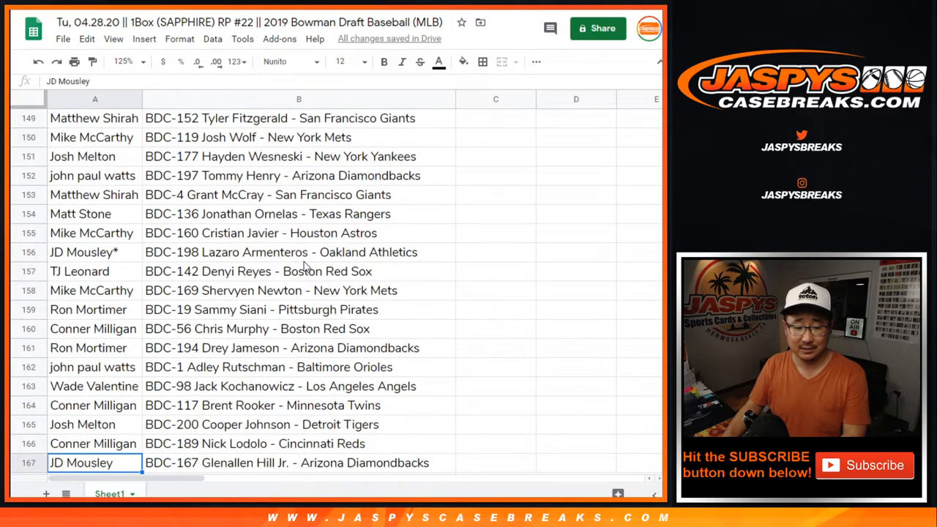
{"action": "scroll", "scroll_direction": "down", "scroll_amount": 3}
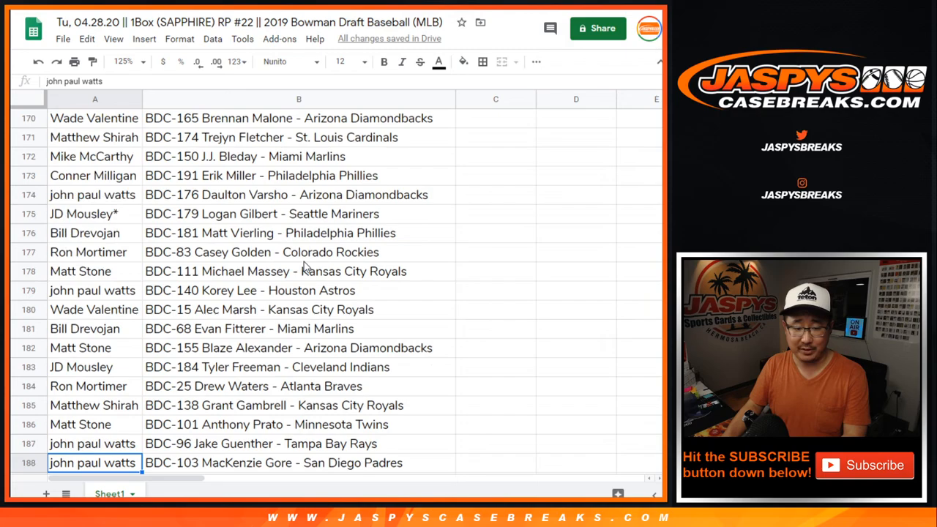
{"action": "scroll", "scroll_direction": "down", "scroll_amount": 3}
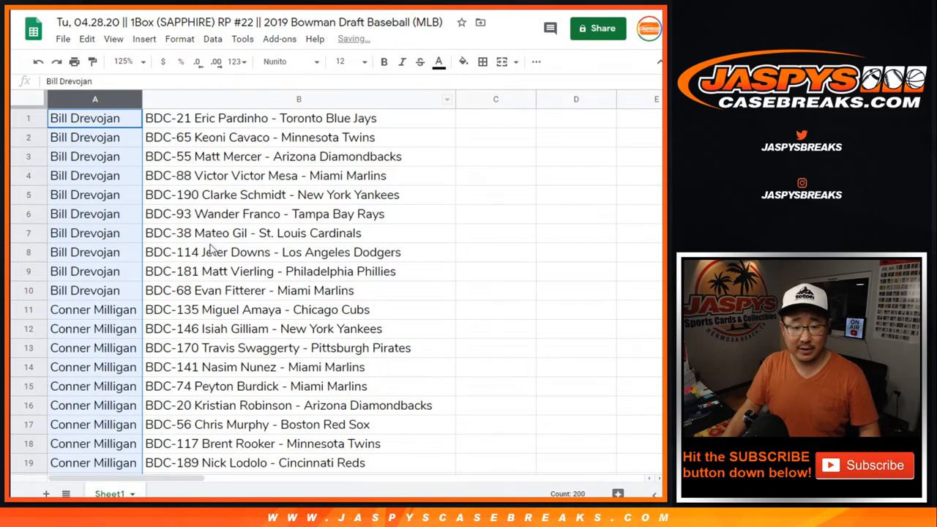
{"action": "scroll", "scroll_direction": "down", "scroll_amount": 3}
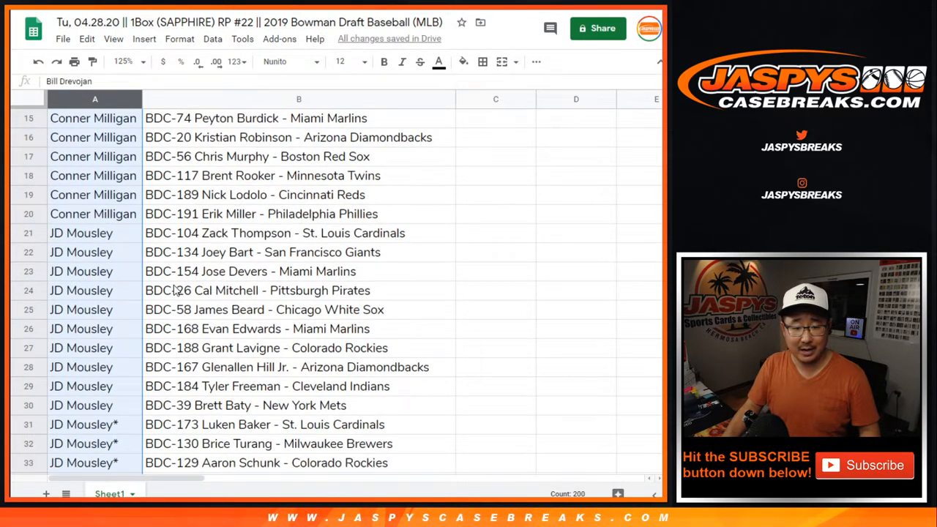
{"action": "scroll", "scroll_direction": "down", "scroll_amount": 3}
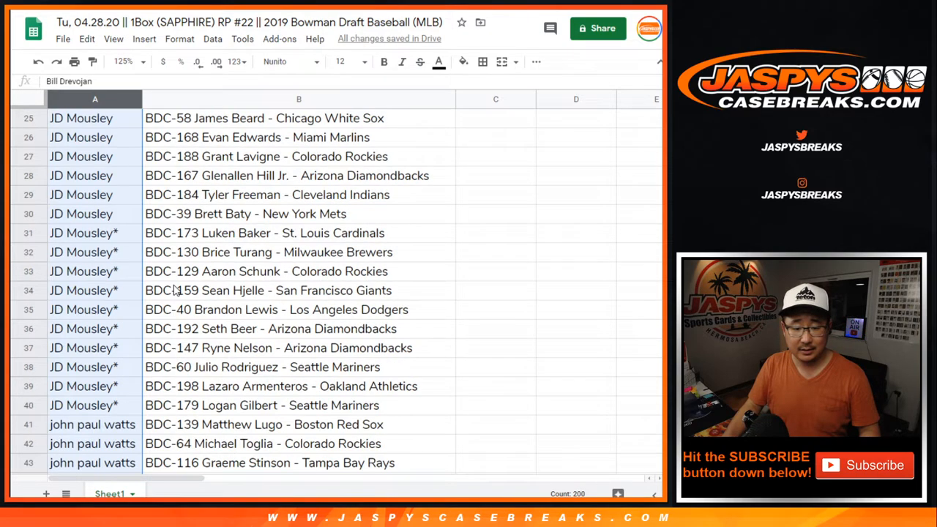
{"action": "scroll", "scroll_direction": "down", "scroll_amount": 3}
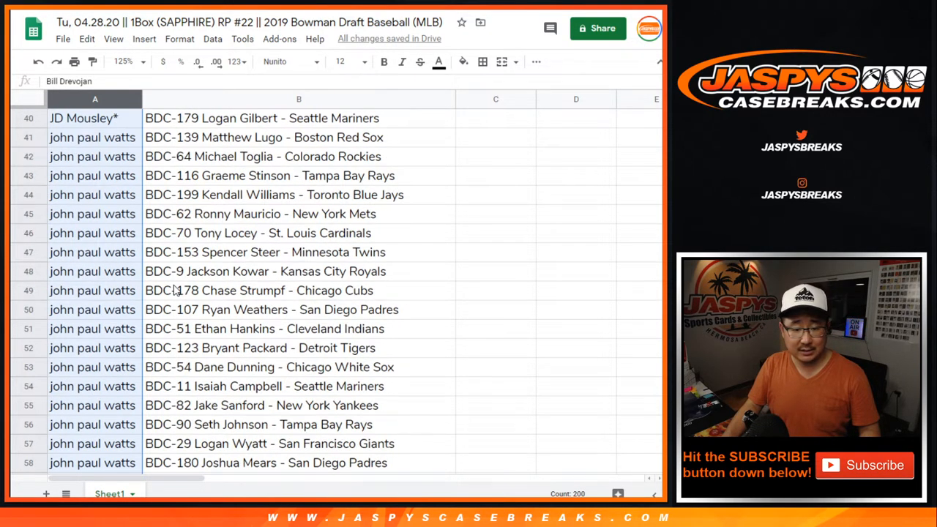
{"action": "scroll", "scroll_direction": "down", "scroll_amount": 3}
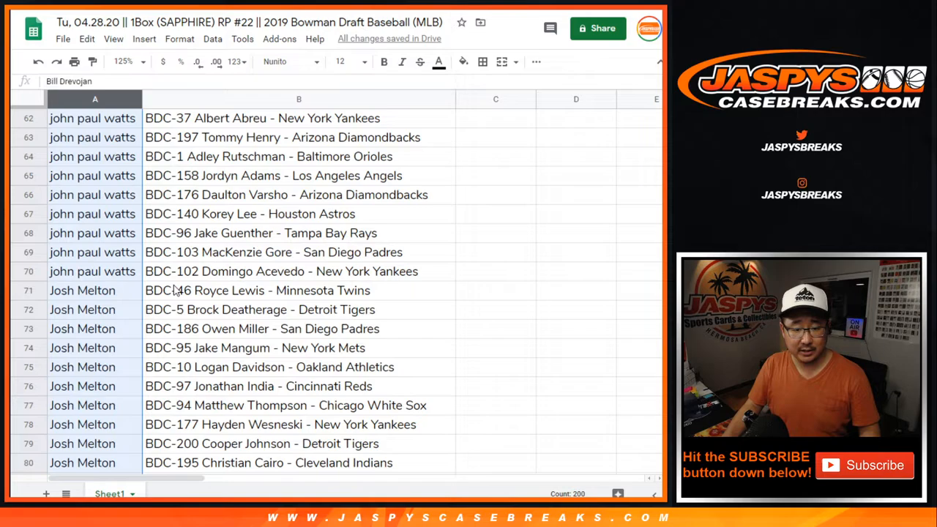
{"action": "scroll", "scroll_direction": "down", "scroll_amount": 3}
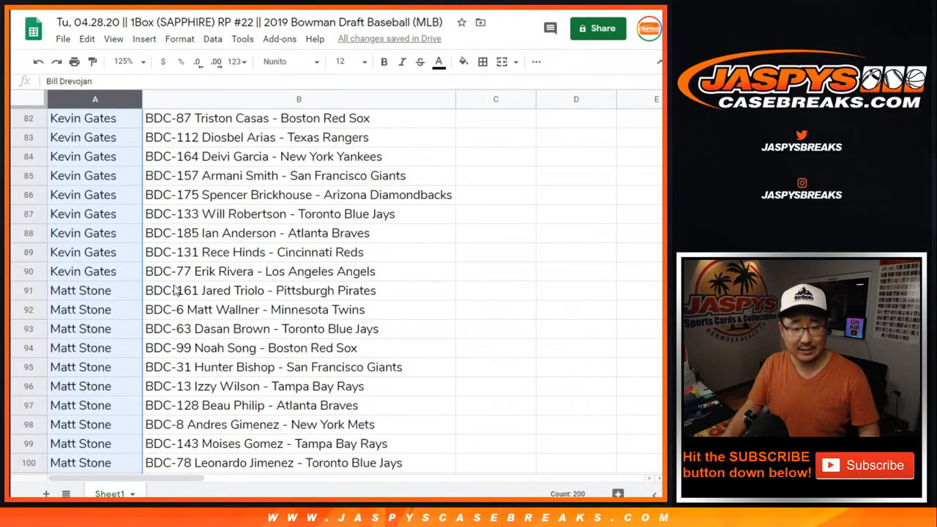
{"action": "scroll", "scroll_direction": "down", "scroll_amount": 3}
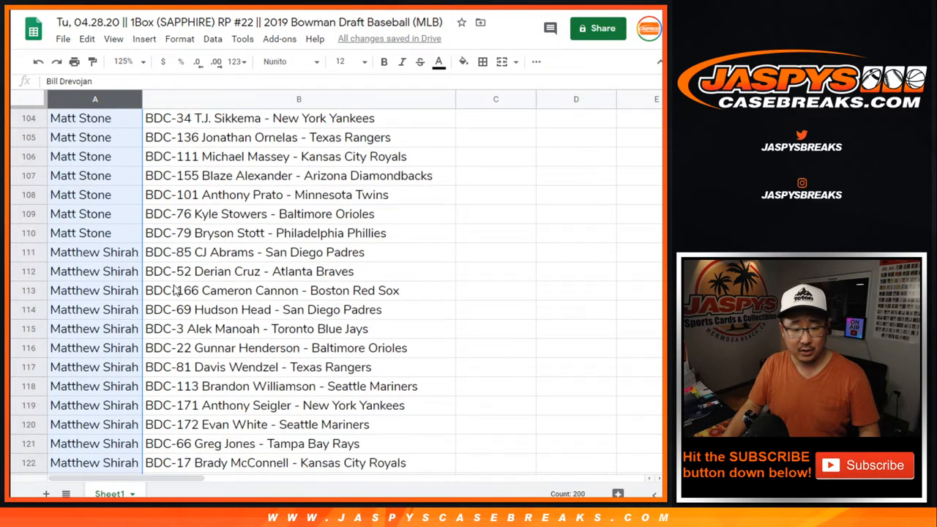
{"action": "scroll", "scroll_direction": "down", "scroll_amount": 3}
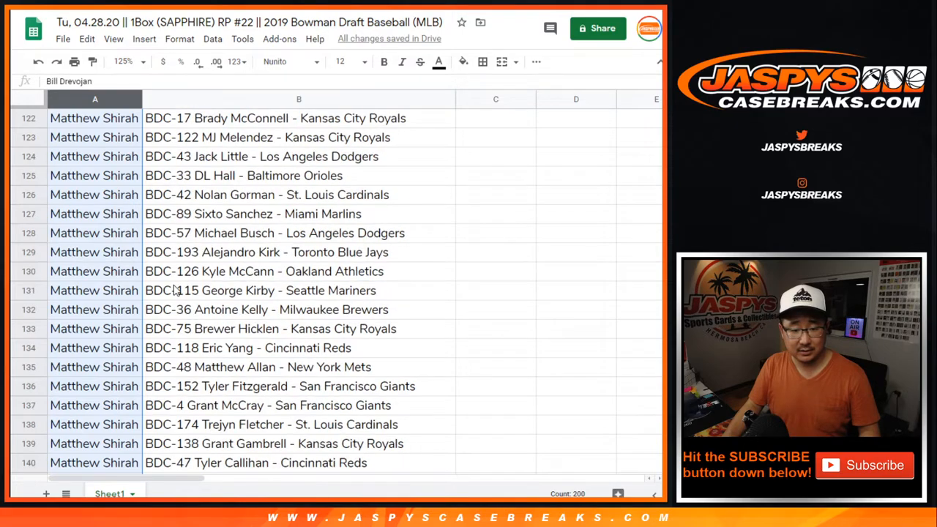
{"action": "scroll", "scroll_direction": "down", "scroll_amount": 3}
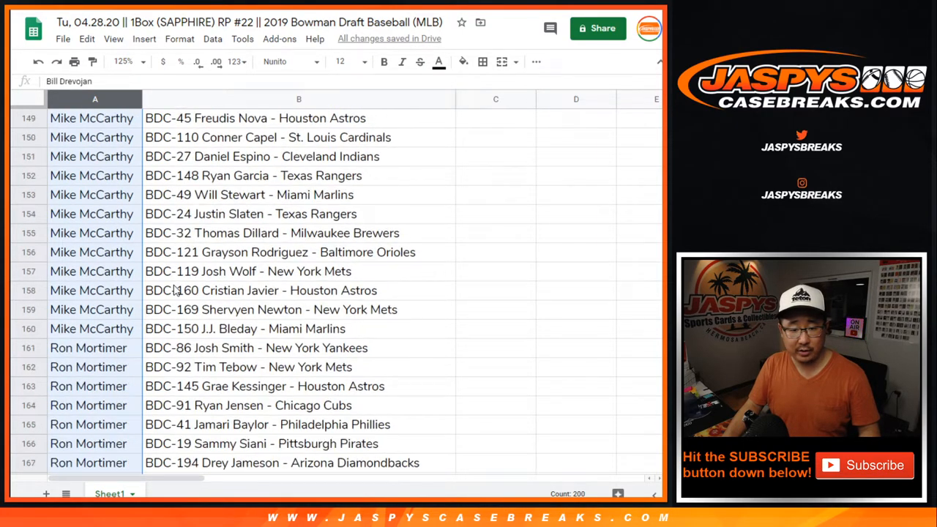
{"action": "scroll", "scroll_direction": "down", "scroll_amount": 3}
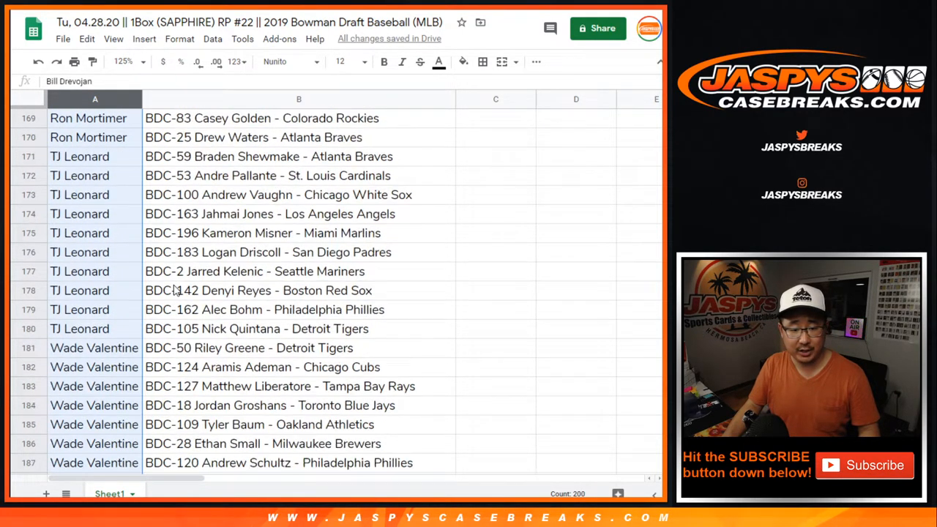
{"action": "scroll", "scroll_direction": "down", "scroll_amount": 3}
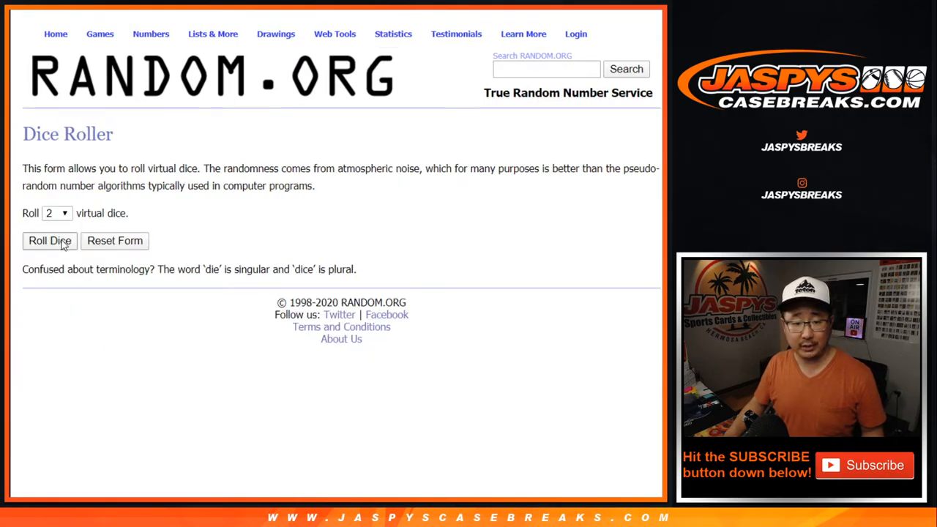
Step: Roll the two dice, then shuffle the 20-name breaker list until randomized 7 times
{"action": "left_click", "coordinate": [49, 240]}
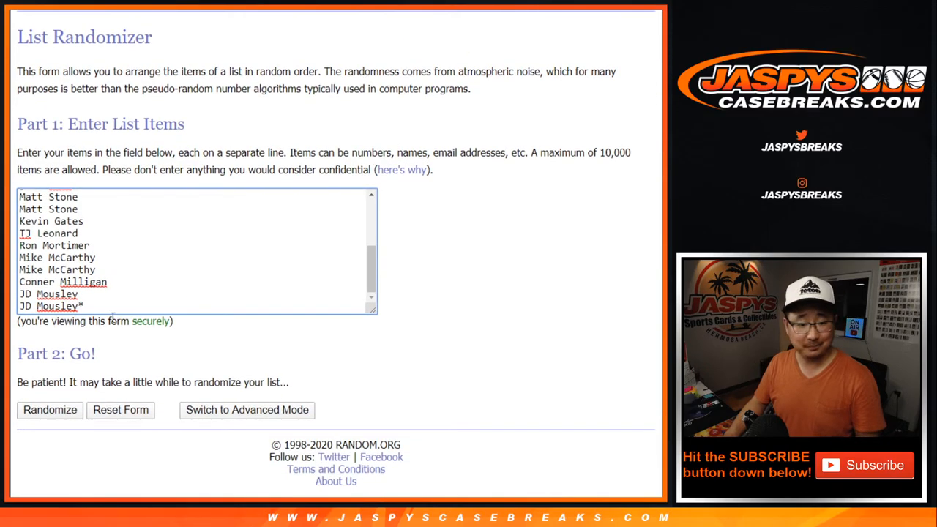
{"action": "left_click", "coordinate": [50, 410]}
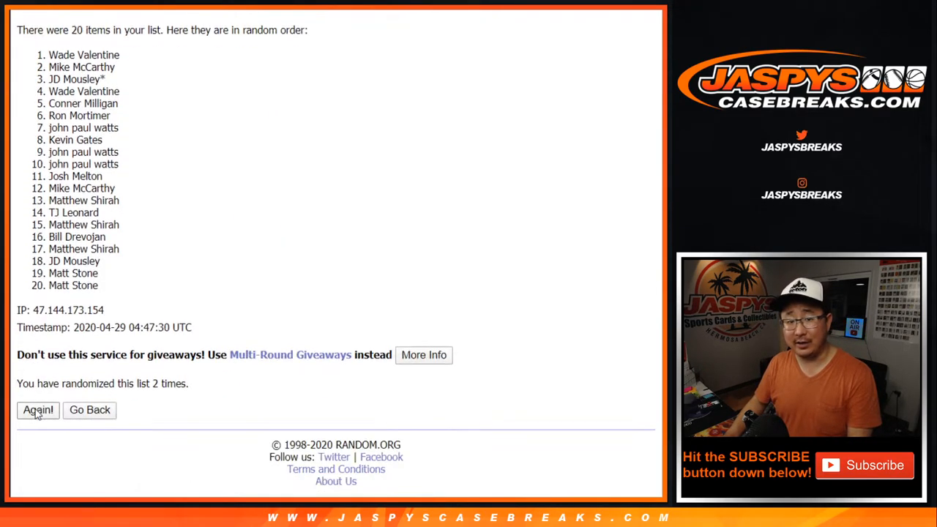
{"action": "left_click", "coordinate": [38, 409]}
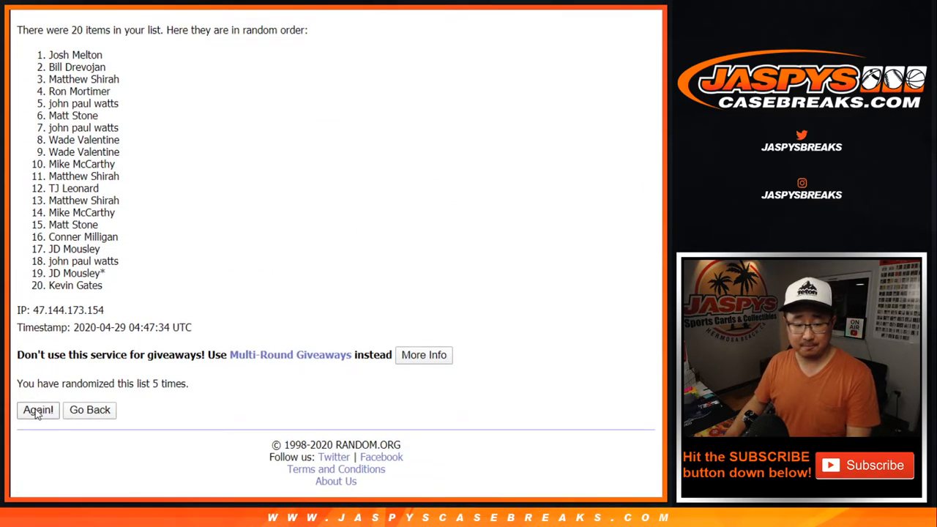
{"action": "left_click", "coordinate": [38, 410]}
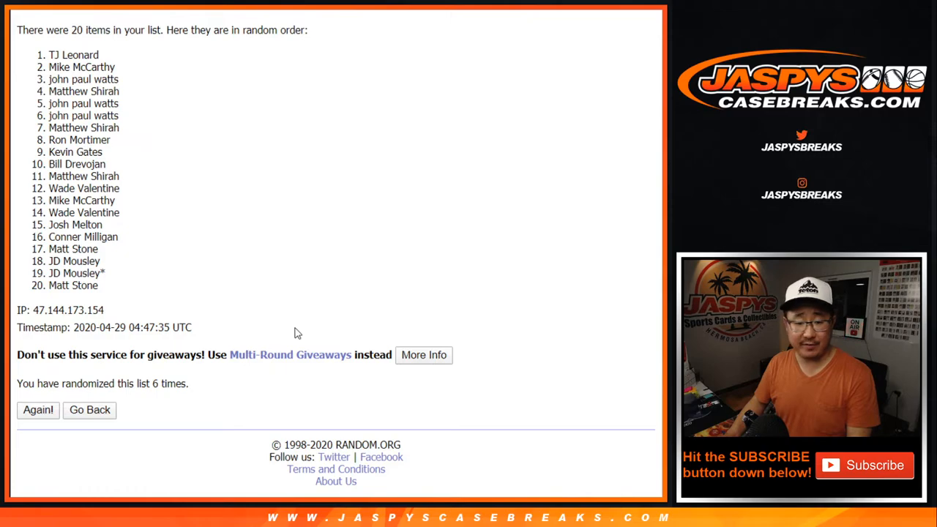
{"action": "left_click", "coordinate": [38, 410]}
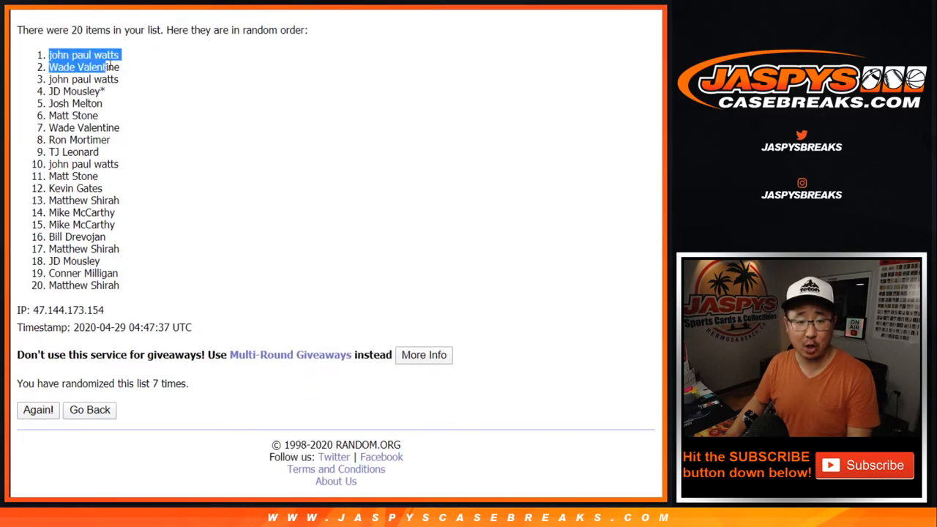